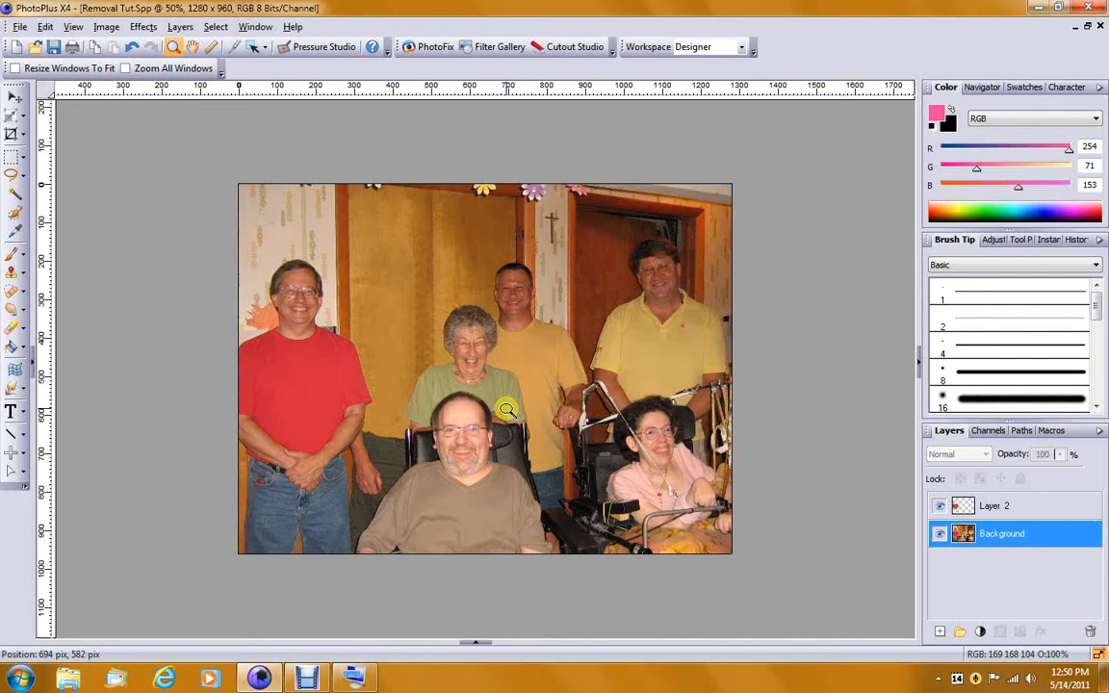
mouse_move(375, 289)
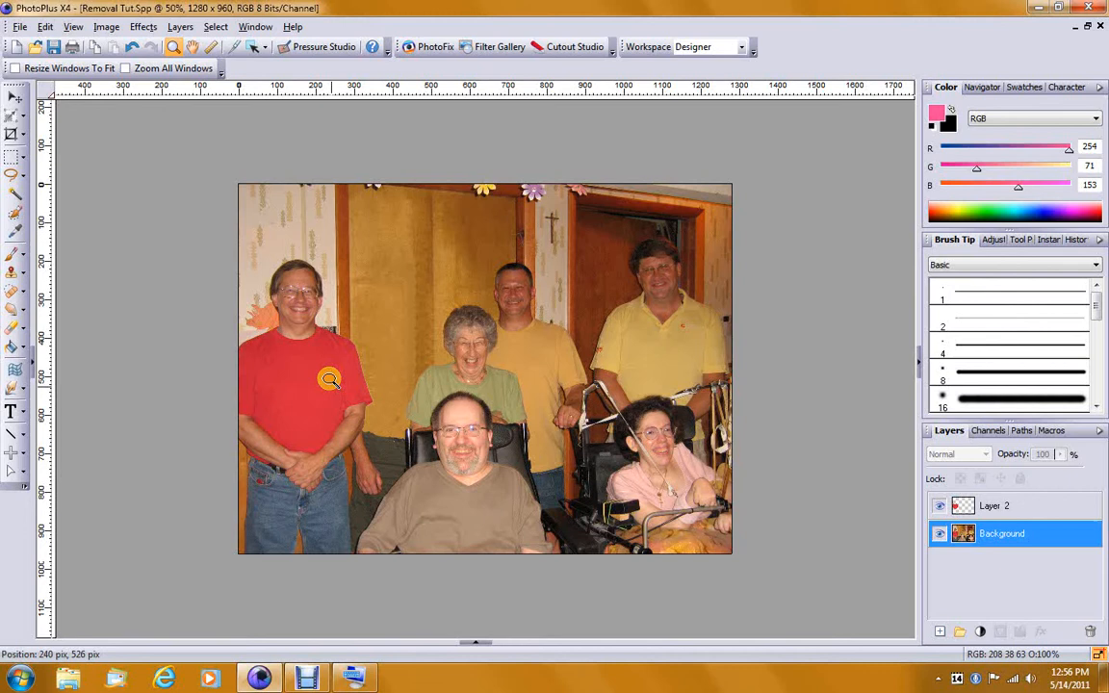
Step: Zoom in to about 134% on the man seated in the wheelchair
left_click(328, 381)
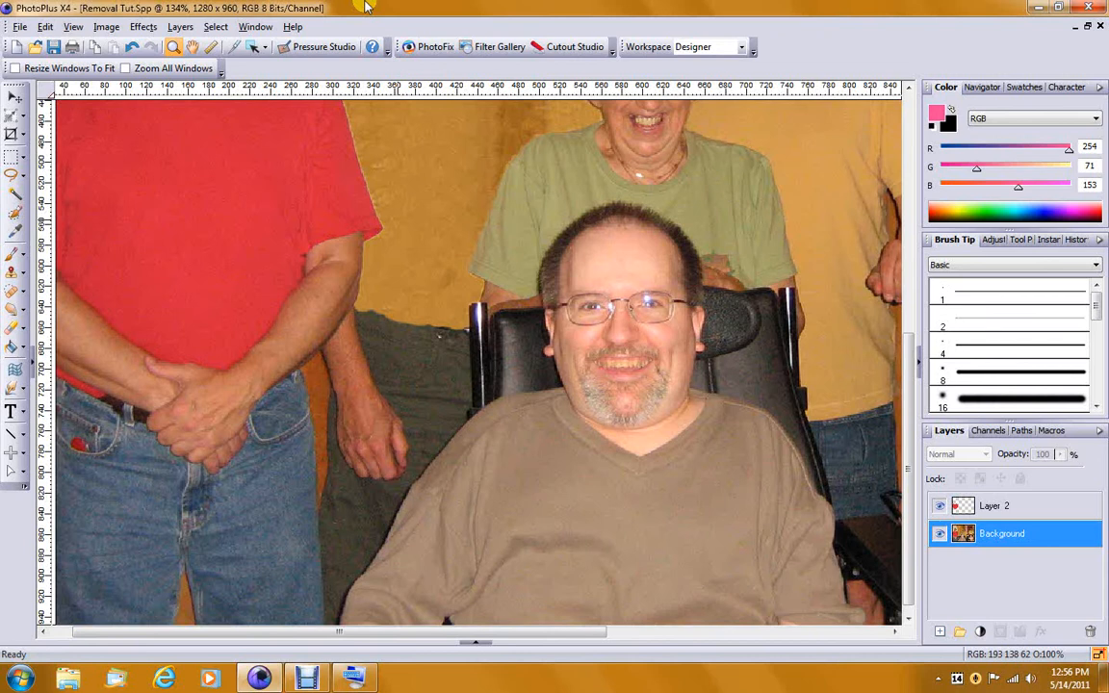
Step: Merge Layer 2 and Background into a single Background layer
left_click(173, 27)
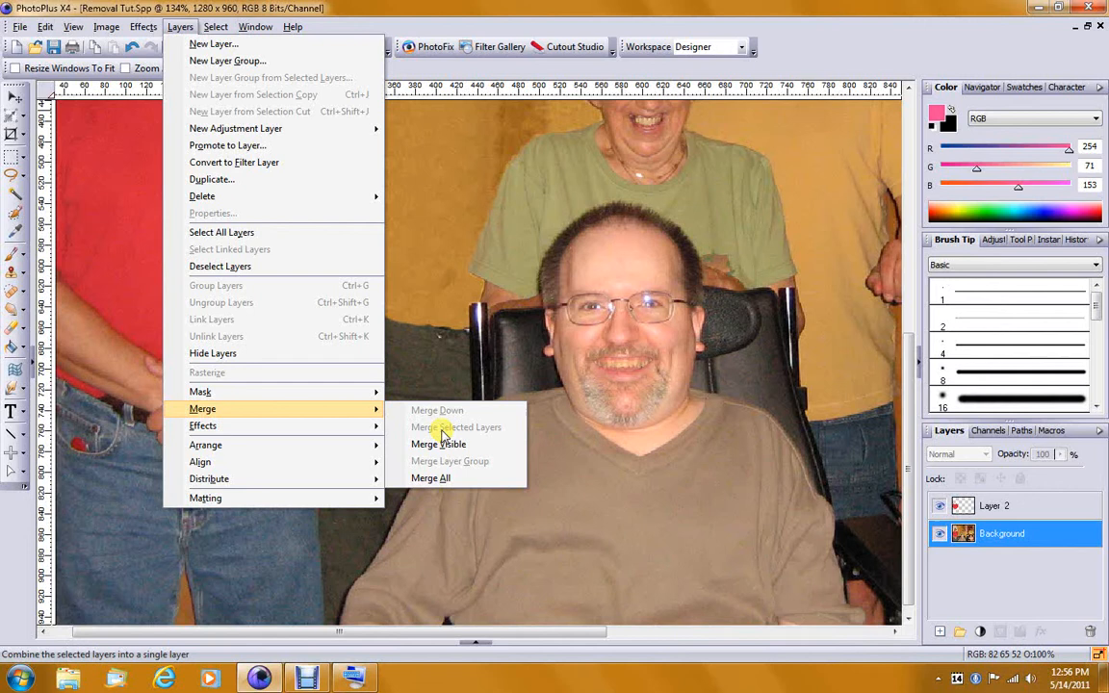
left_click(439, 443)
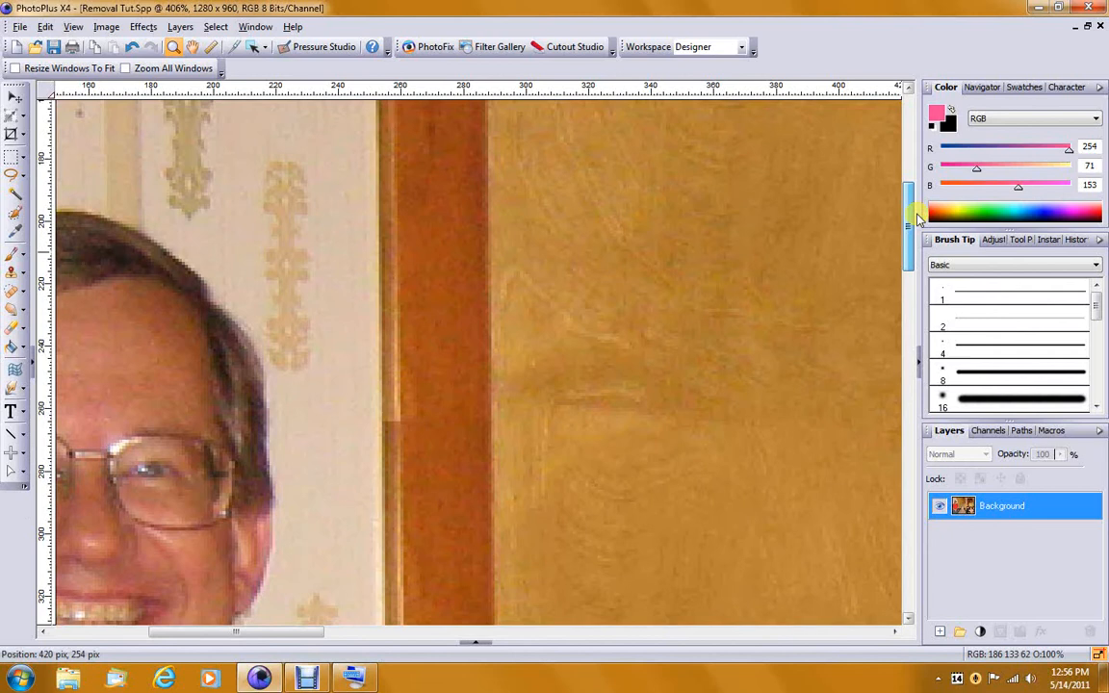
mouse_move(11, 289)
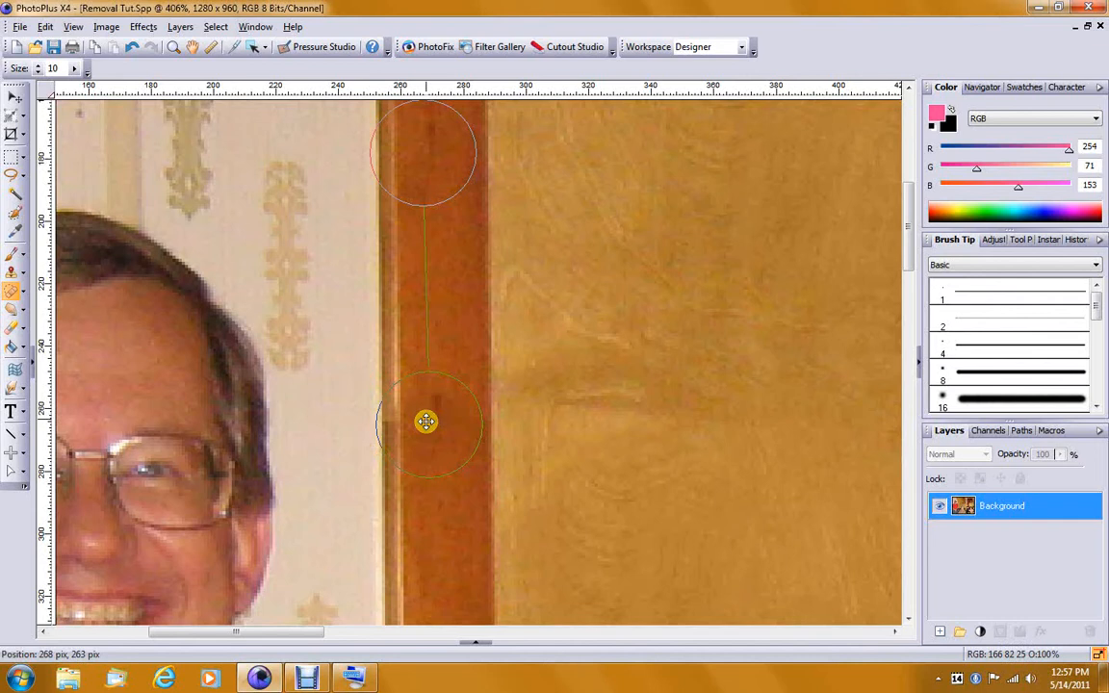
Step: Clone clean wood over the seam in the left door frame with a size-10 brush
left_click_drag(425, 422, 420, 510)
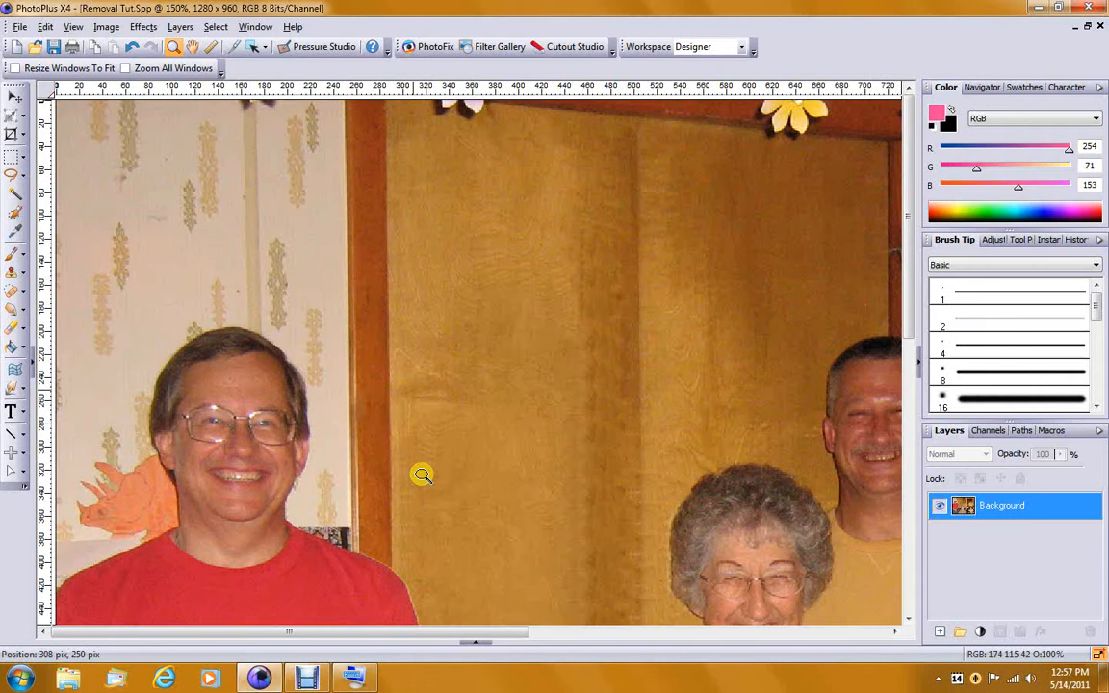
Step: Draw a freehand selection around the upper strip of the left door frame
left_click(11, 204)
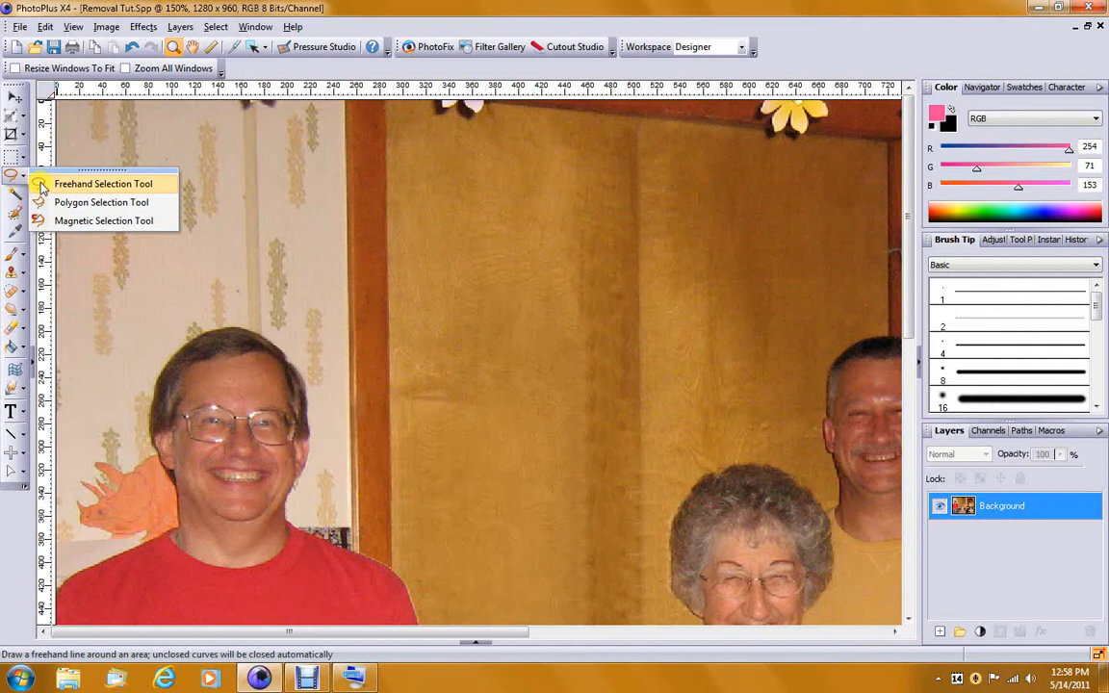
left_click(112, 183)
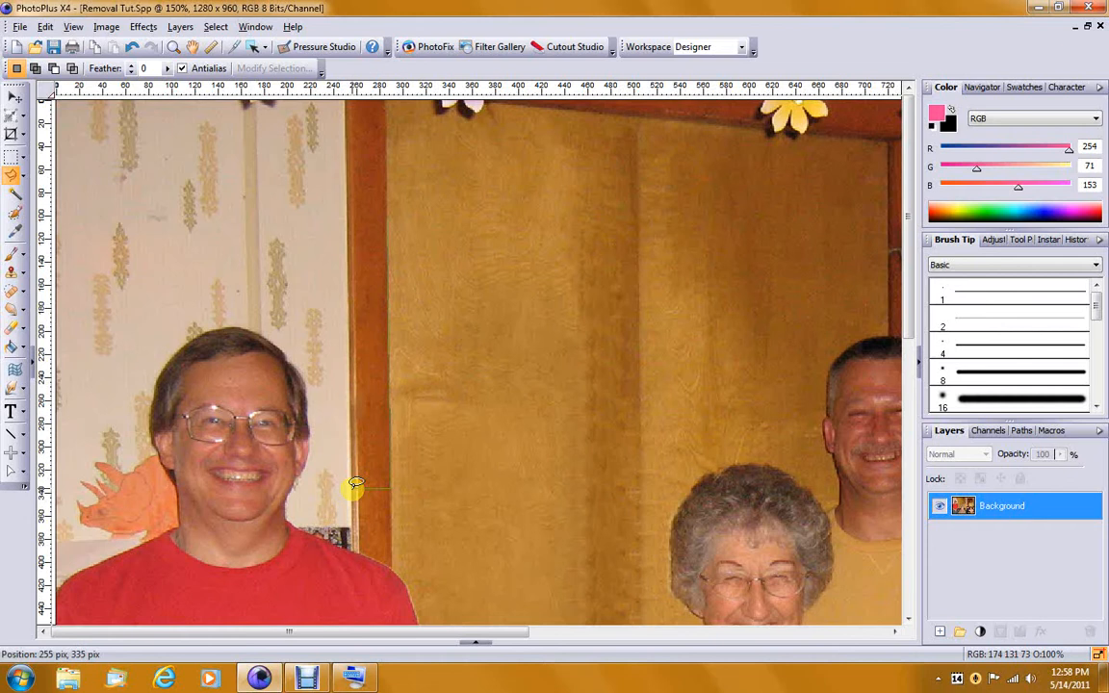
left_click_drag(356, 485, 342, 214)
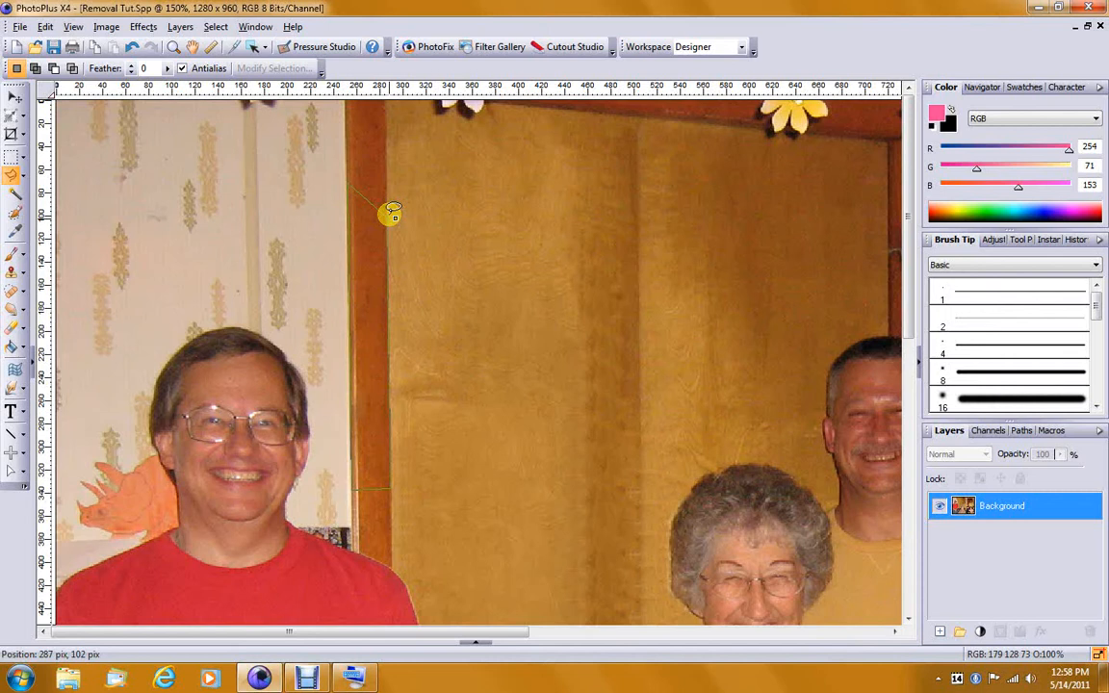
left_click_drag(357, 177, 395, 485)
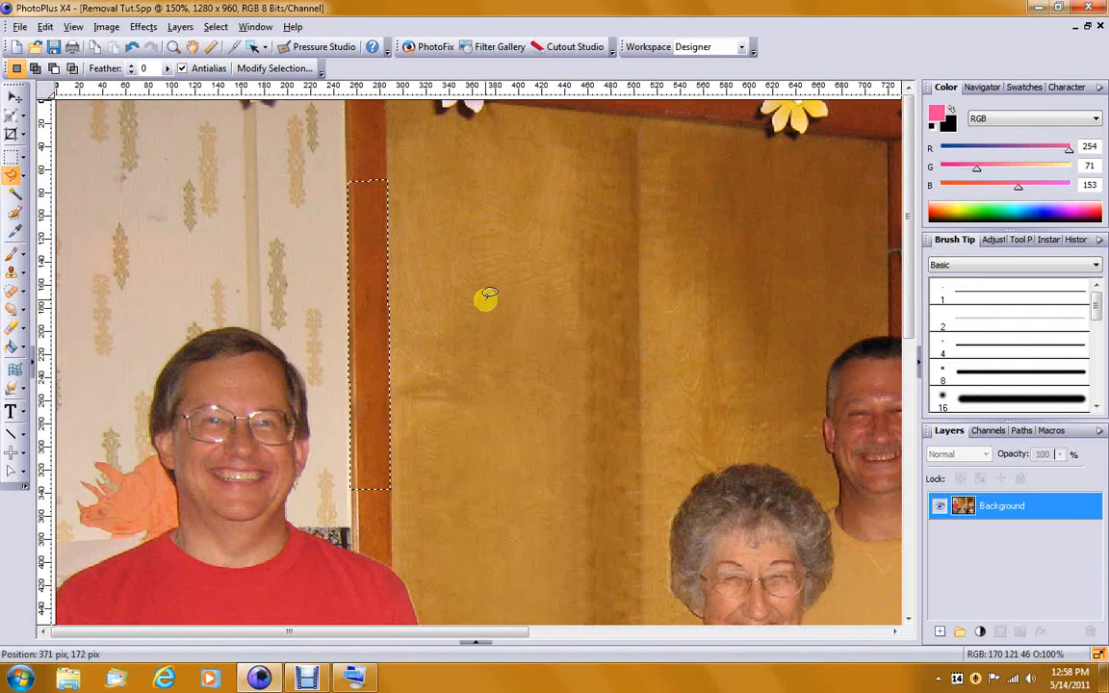
left_click(186, 27)
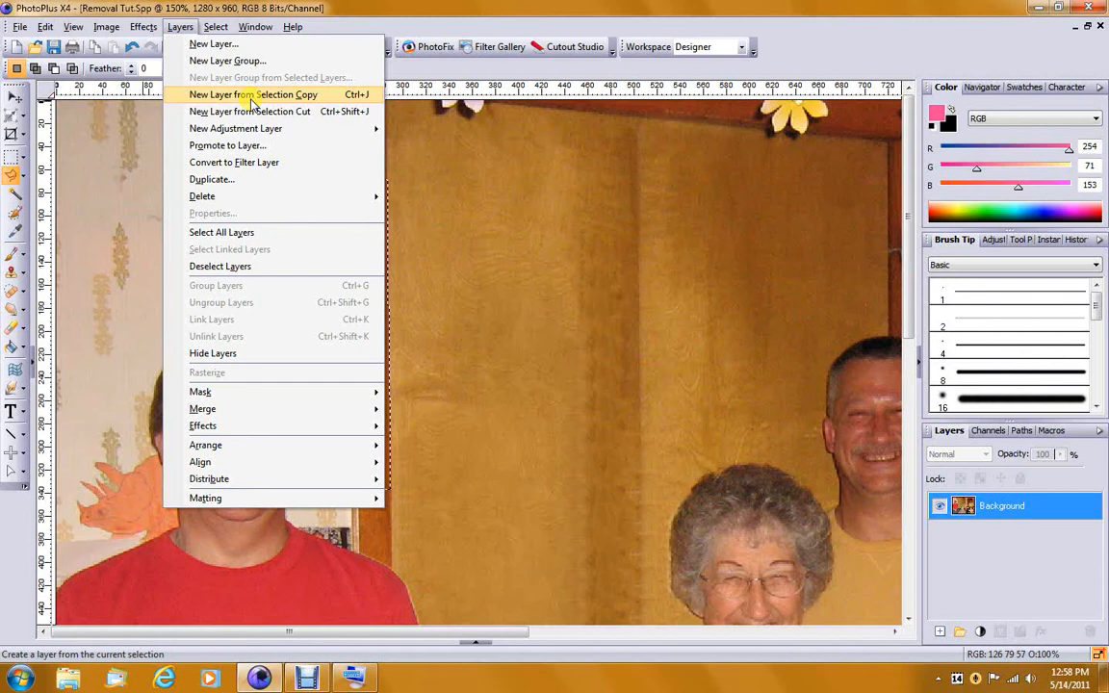
Step: Copy the frame strip to a new layer and move it down beside the red-shirted man's arm
left_click(252, 96)
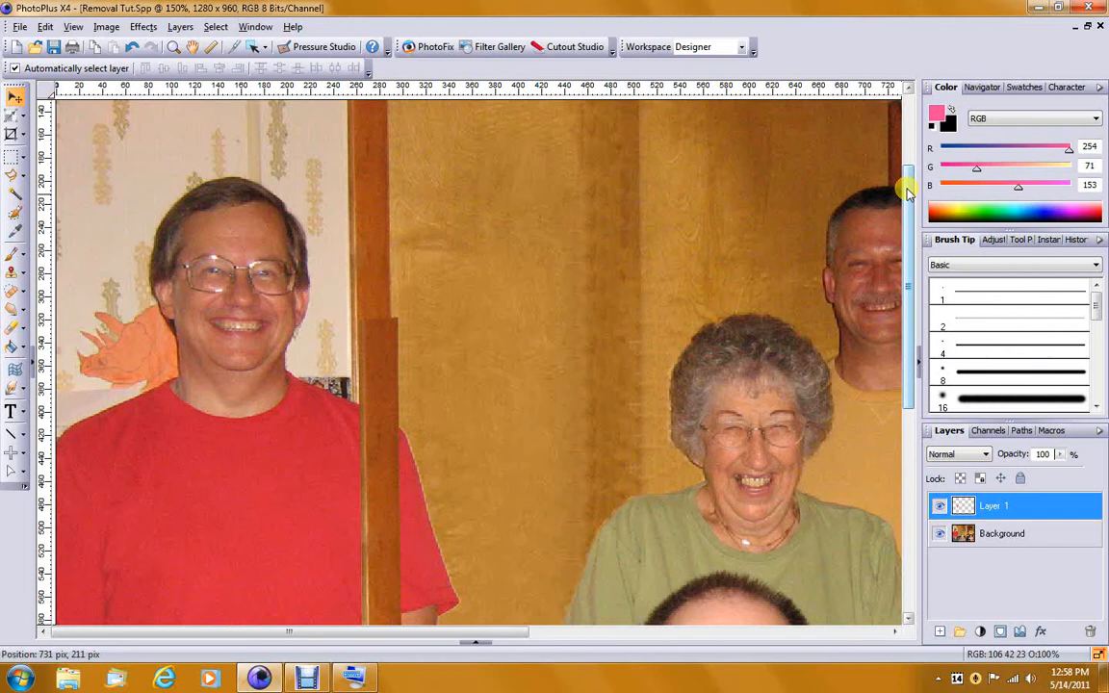
scroll("down", 3)
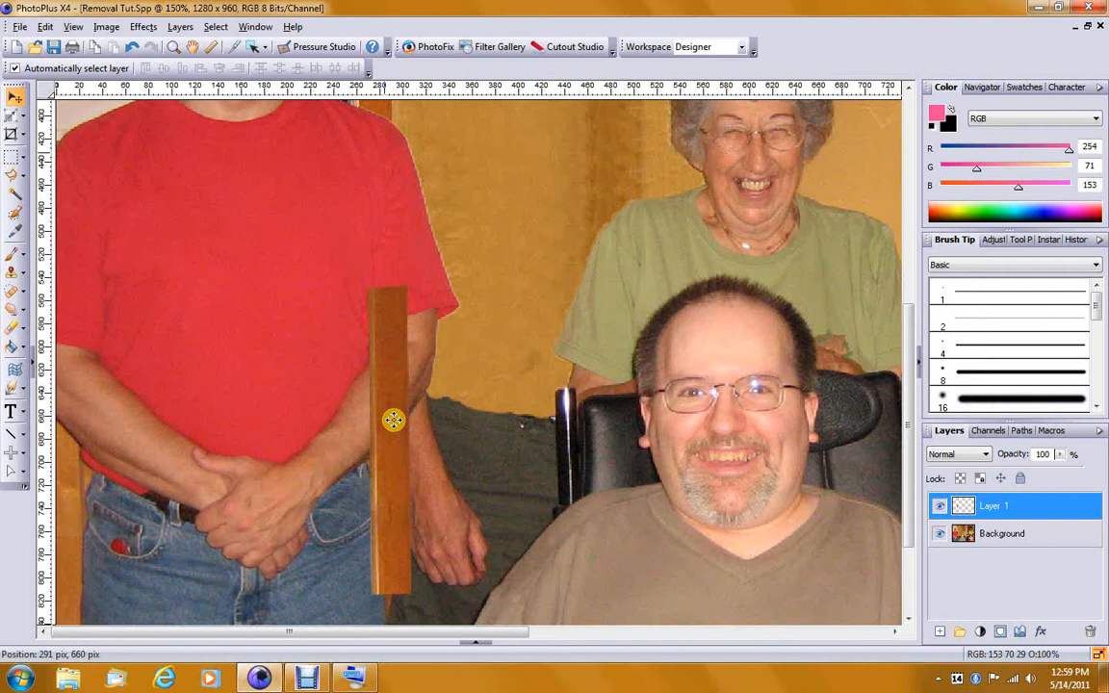
left_click_drag(393, 420, 441, 482)
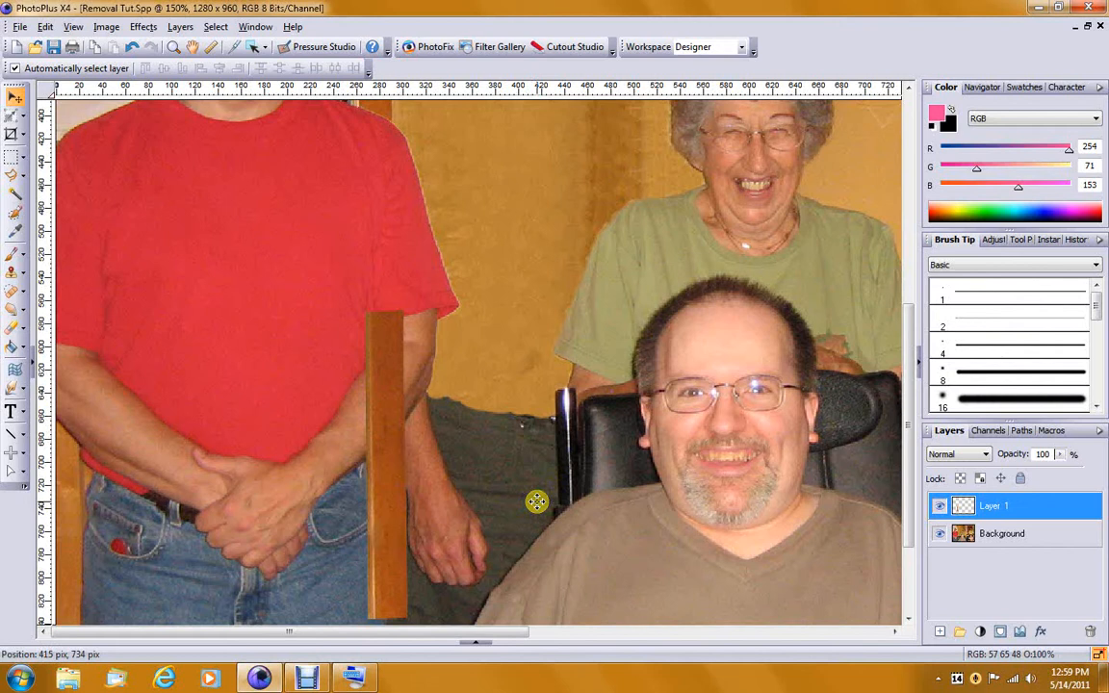
scroll("down", 3)
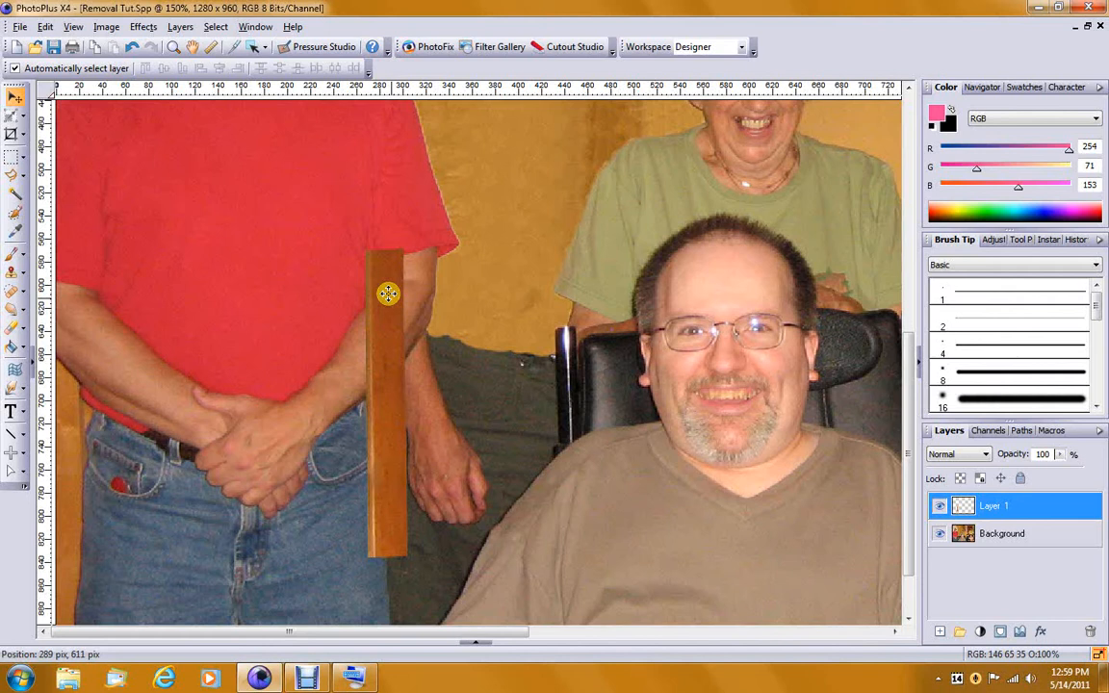
left_click_drag(389, 293, 385, 335)
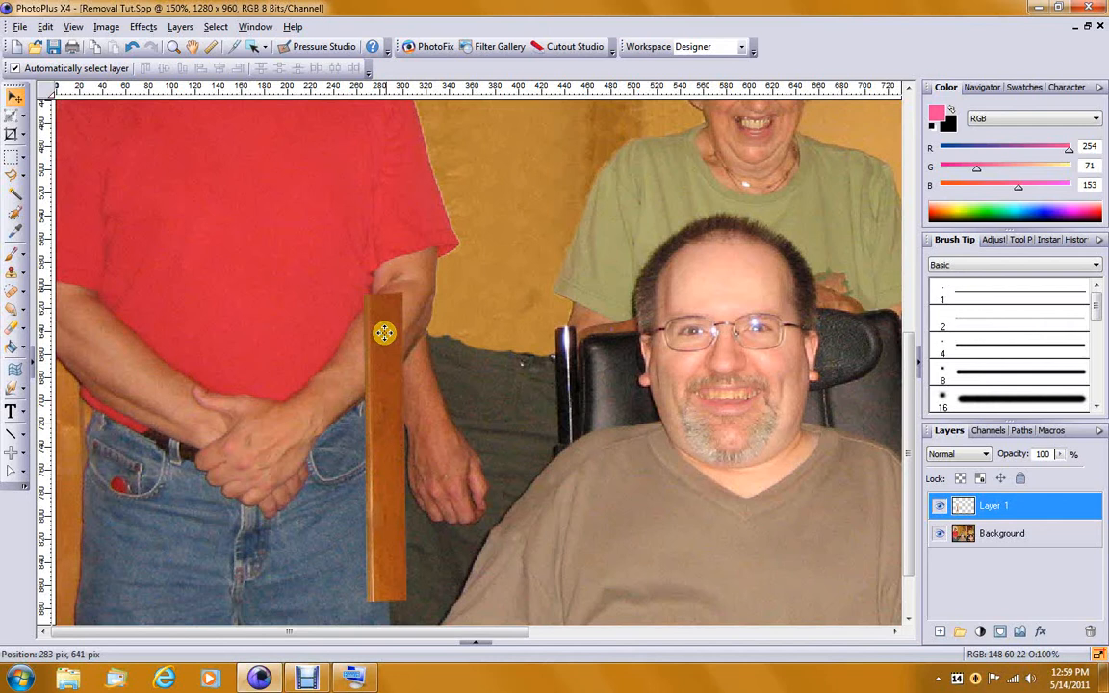
scroll("down", 3)
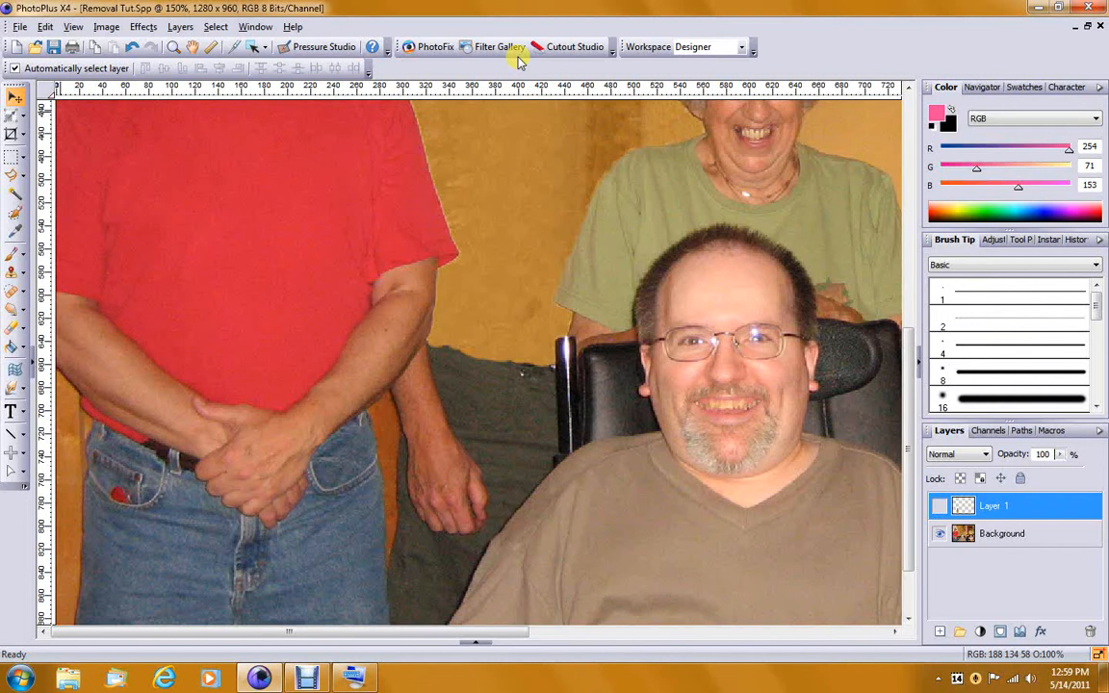
mouse_move(16, 332)
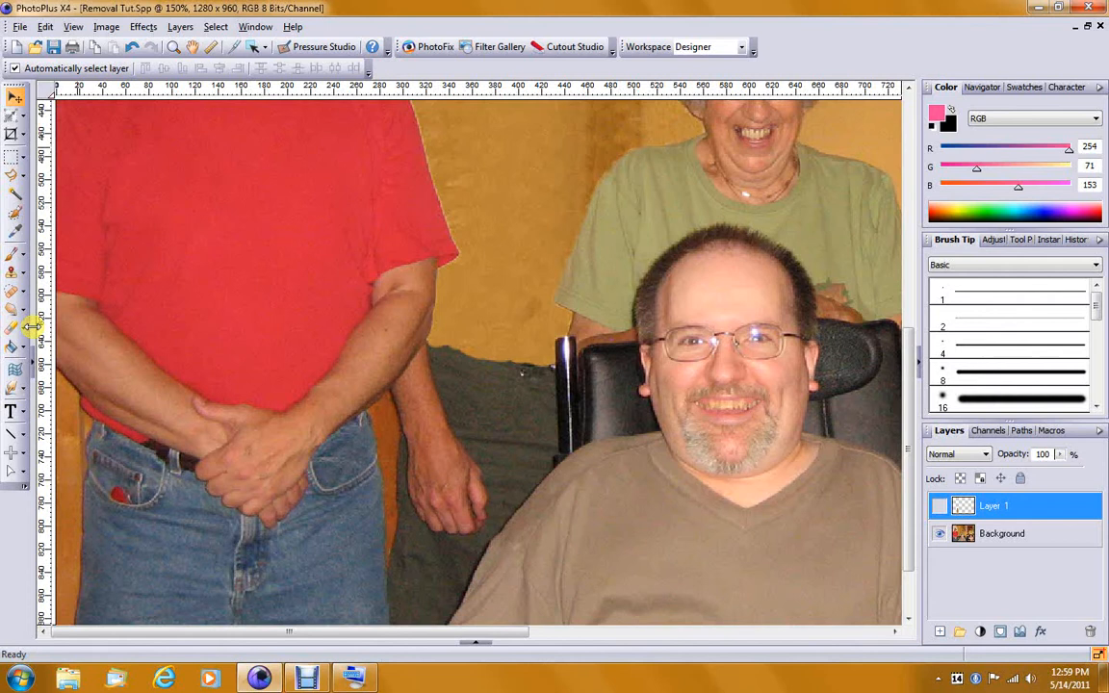
mouse_move(14, 212)
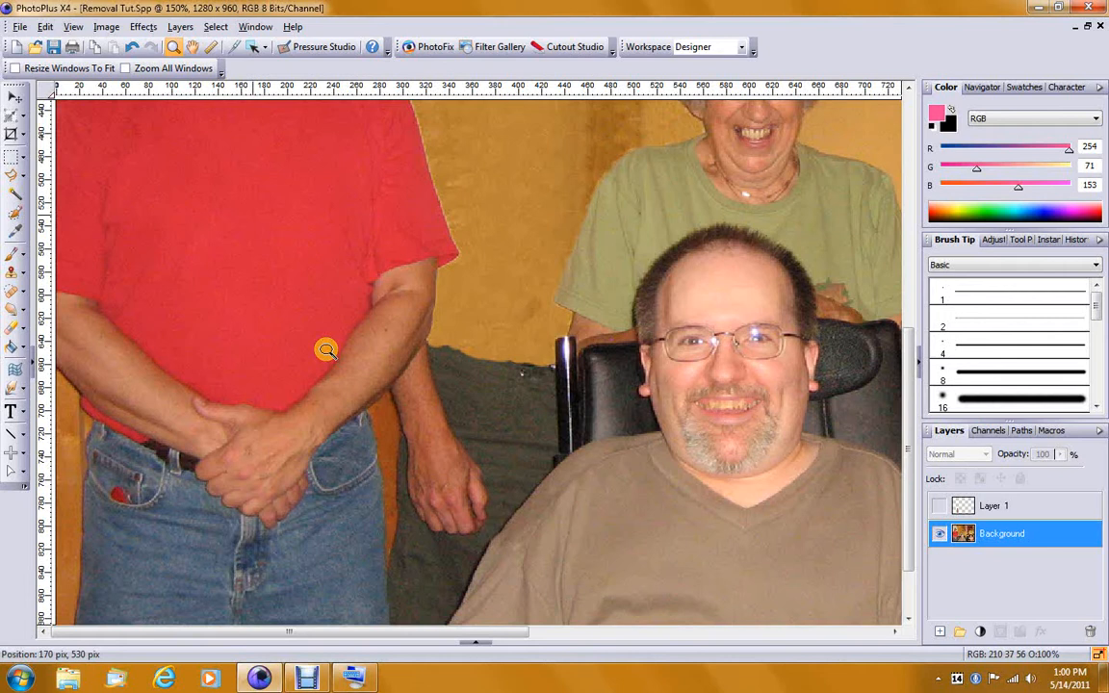
Step: Clone orange wall texture over the grey shirt's top edge beside the red-shirted man's arm
left_click(325, 351)
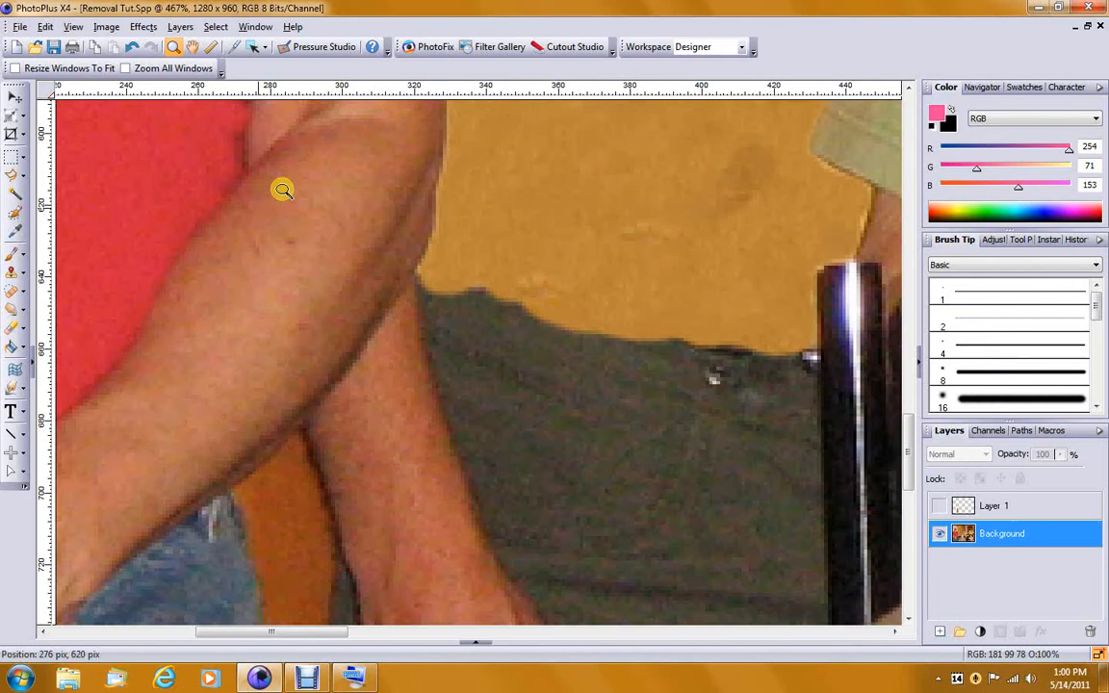
mouse_move(12, 279)
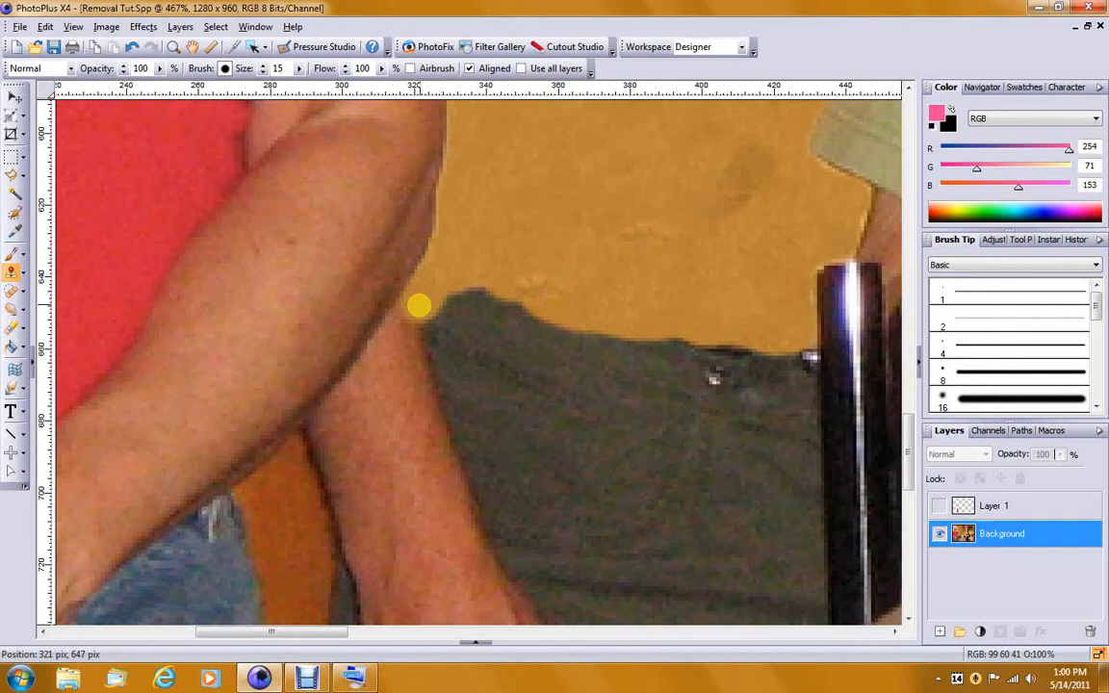
left_click_drag(420, 306, 377, 360)
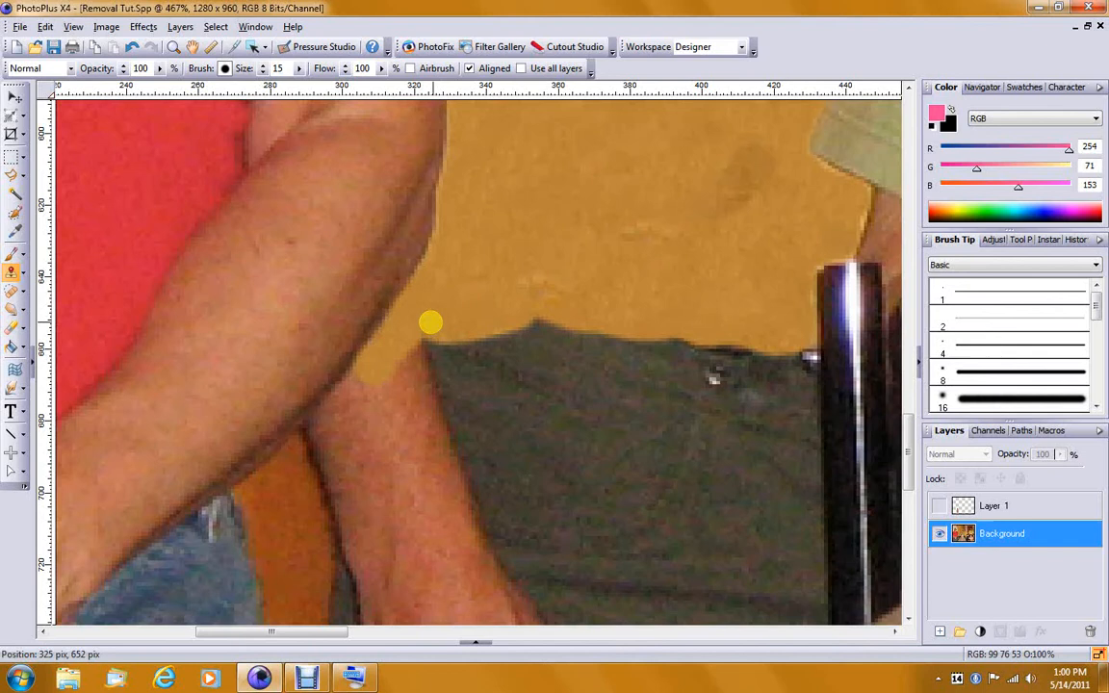
left_click_drag(431, 324, 358, 416)
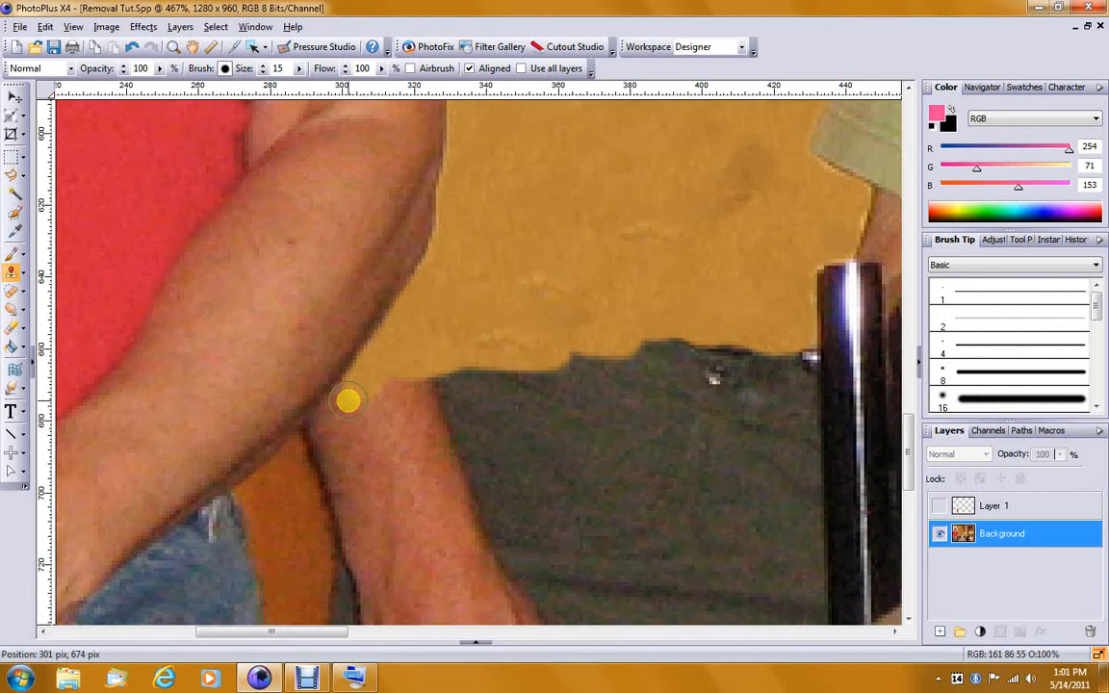
left_click_drag(351, 399, 339, 413)
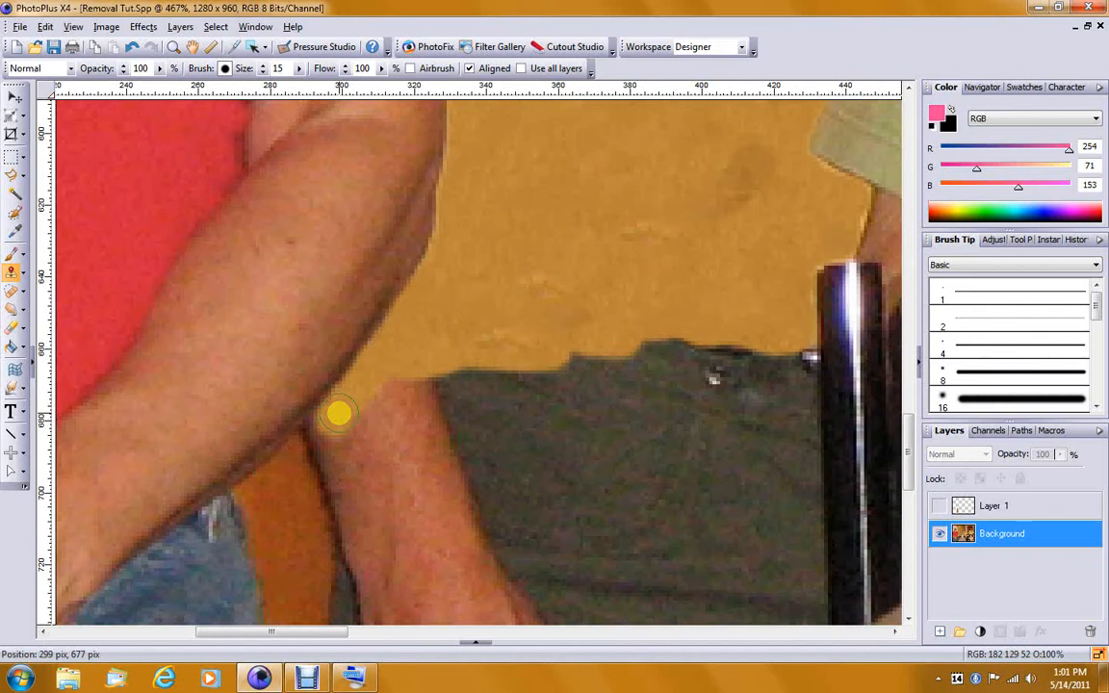
left_click_drag(343, 414, 319, 433)
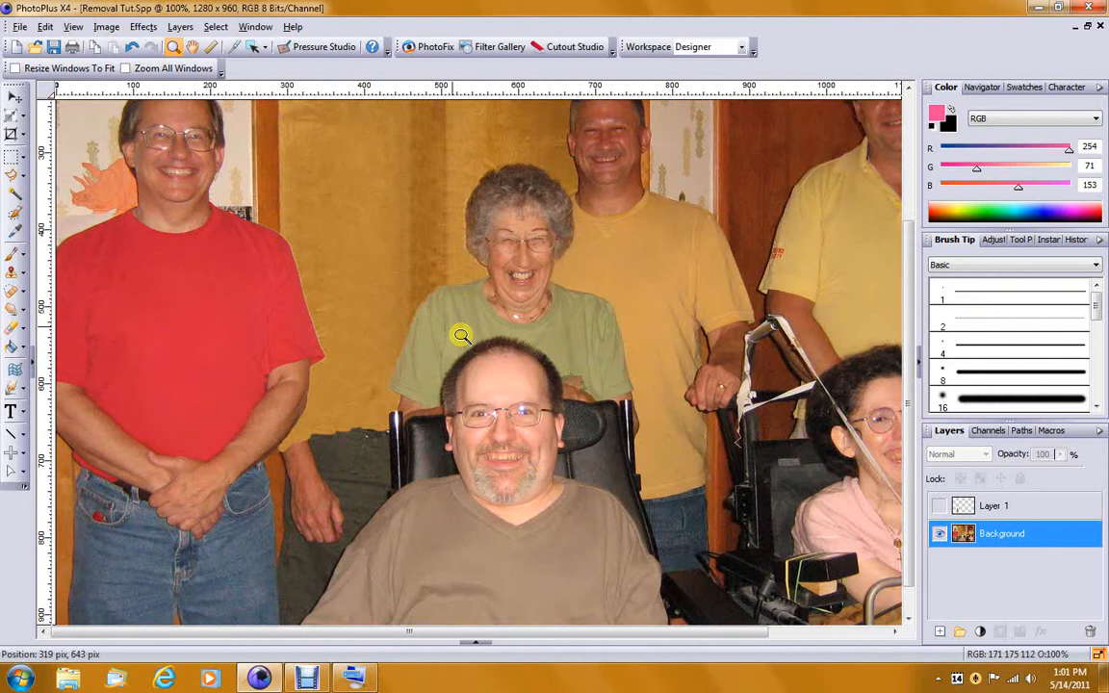
Step: Select the red-shirted man with the Magic Wand
left_click(13, 208)
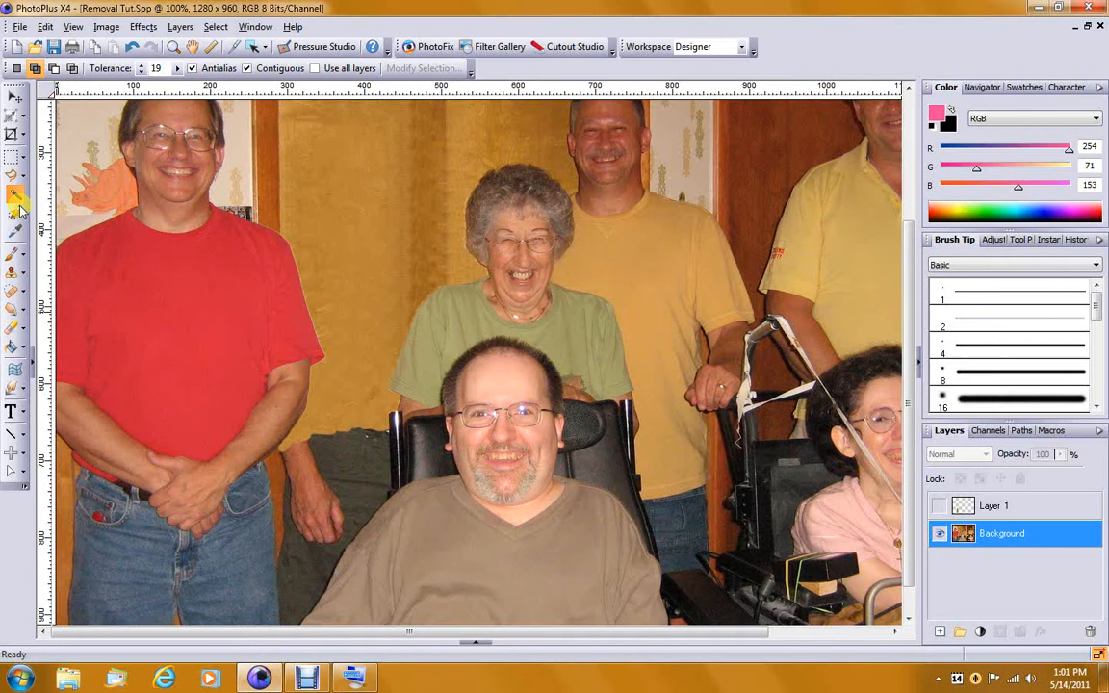
left_click(260, 420)
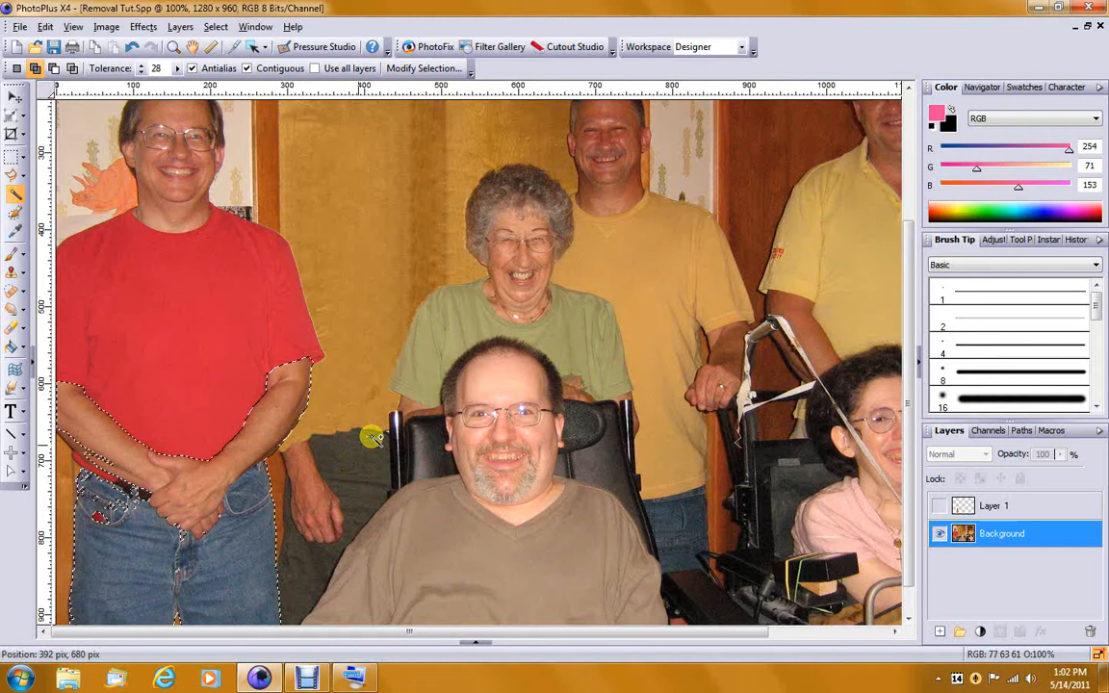
left_click(177, 27)
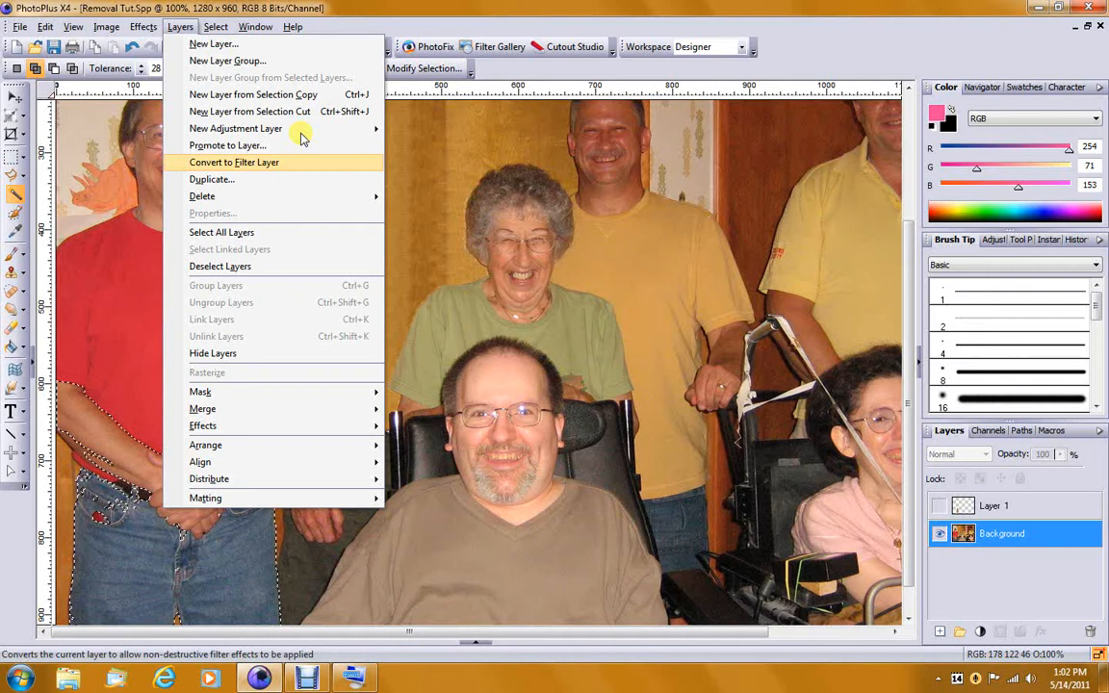
Step: Copy the selected man onto a new Layer 2 and stack it above Layer 1
left_click(233, 161)
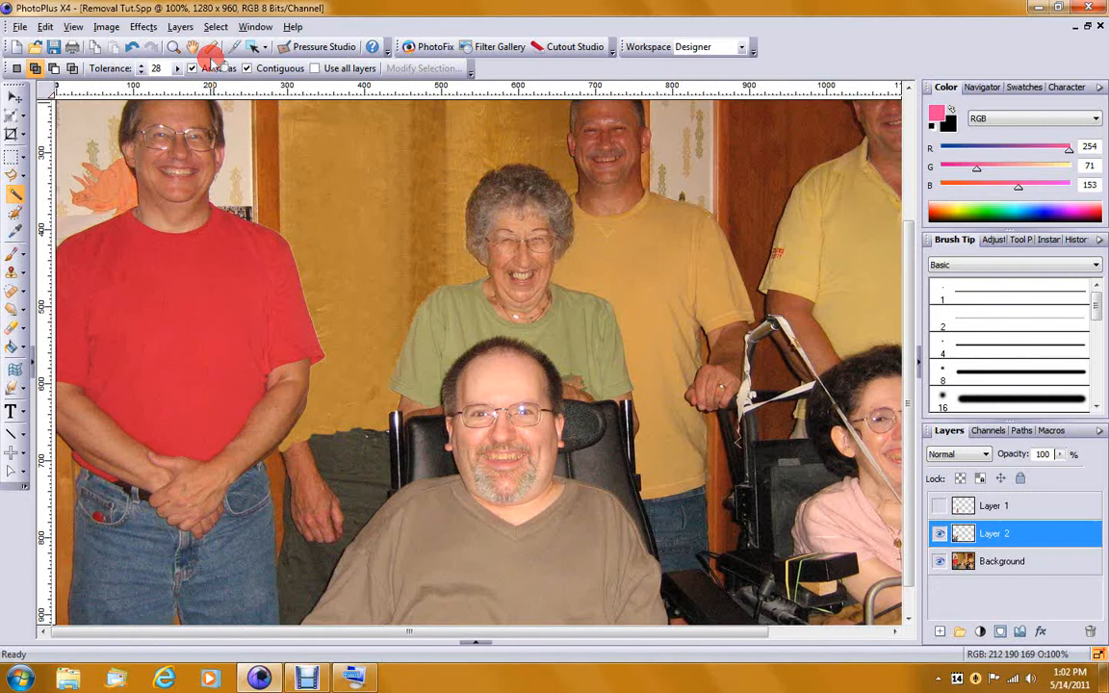
left_click(990, 533)
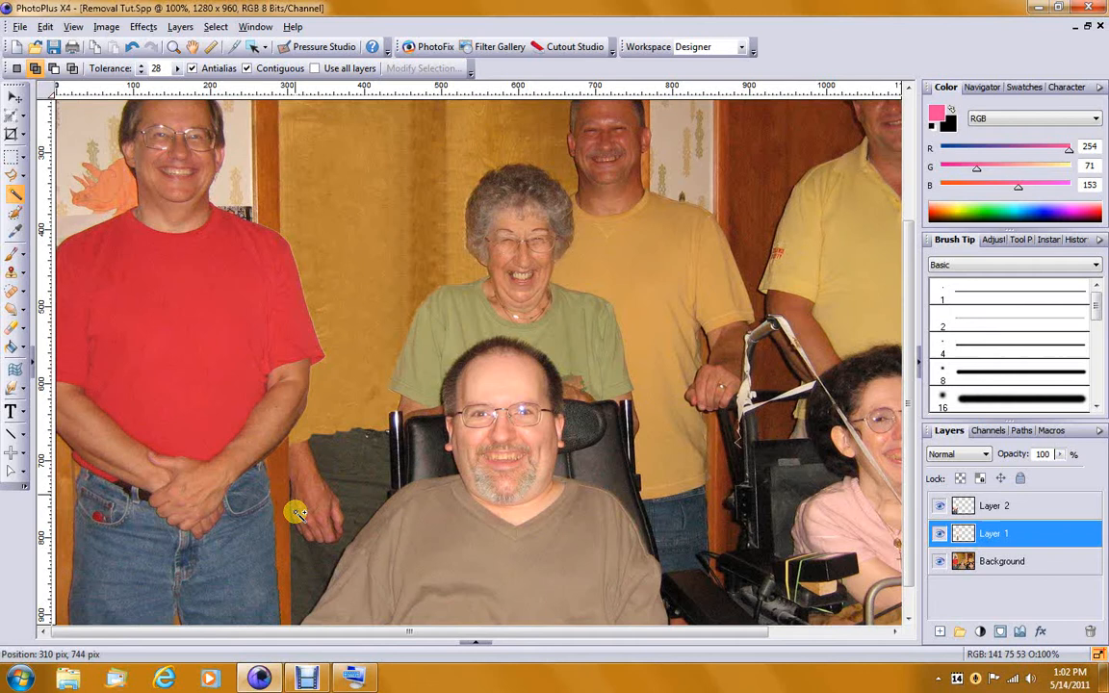
mouse_move(296, 454)
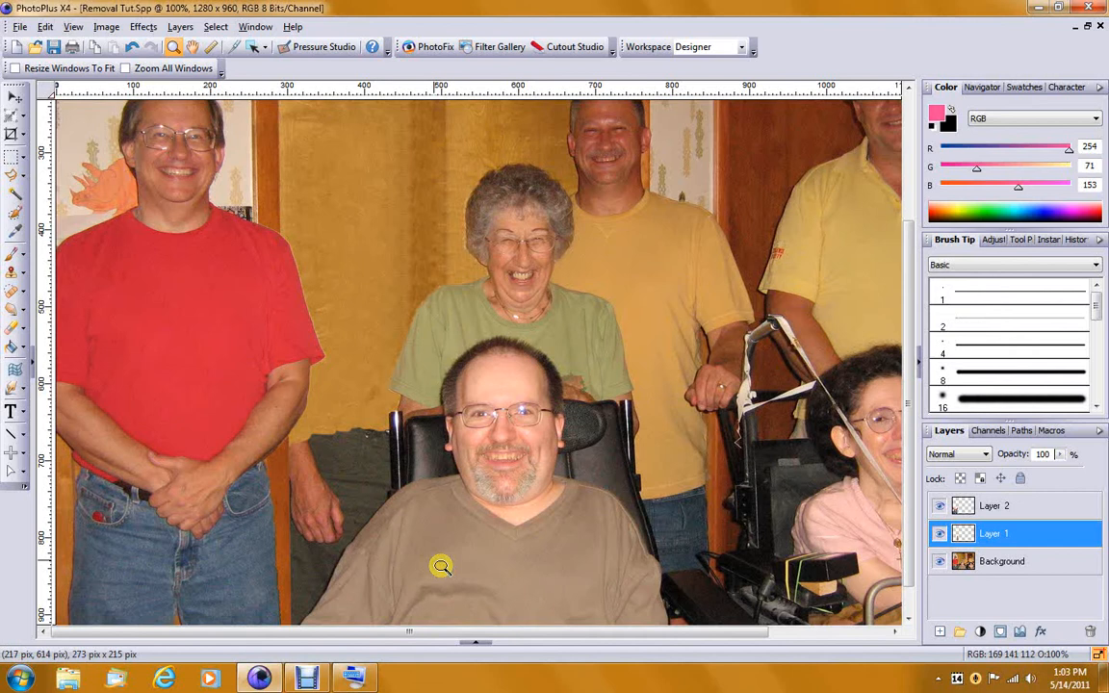
Step: Zoom in beside the seated man and set a wall clone source to fill the removed person's gap
left_click(441, 566)
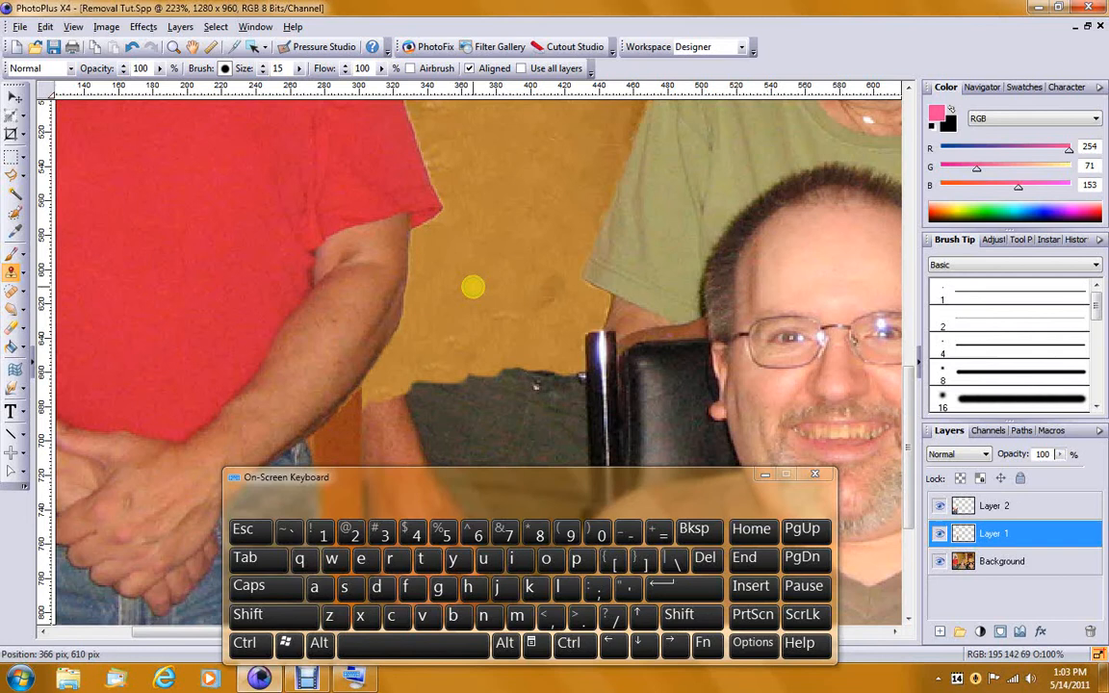
left_click(258, 616)
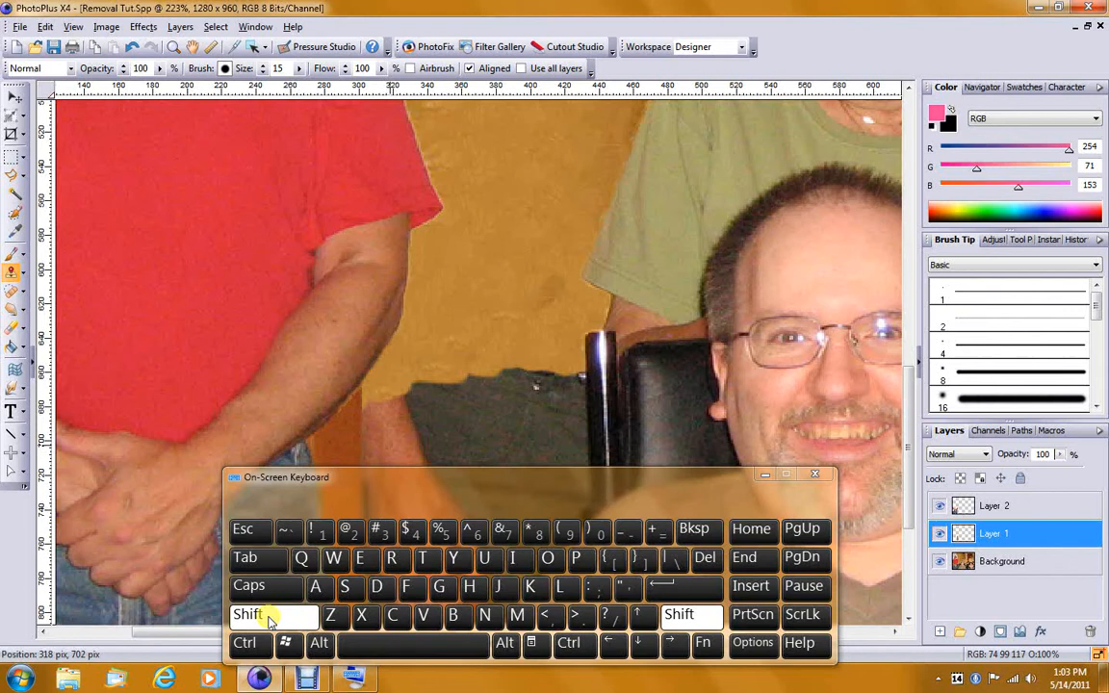
left_click(816, 474)
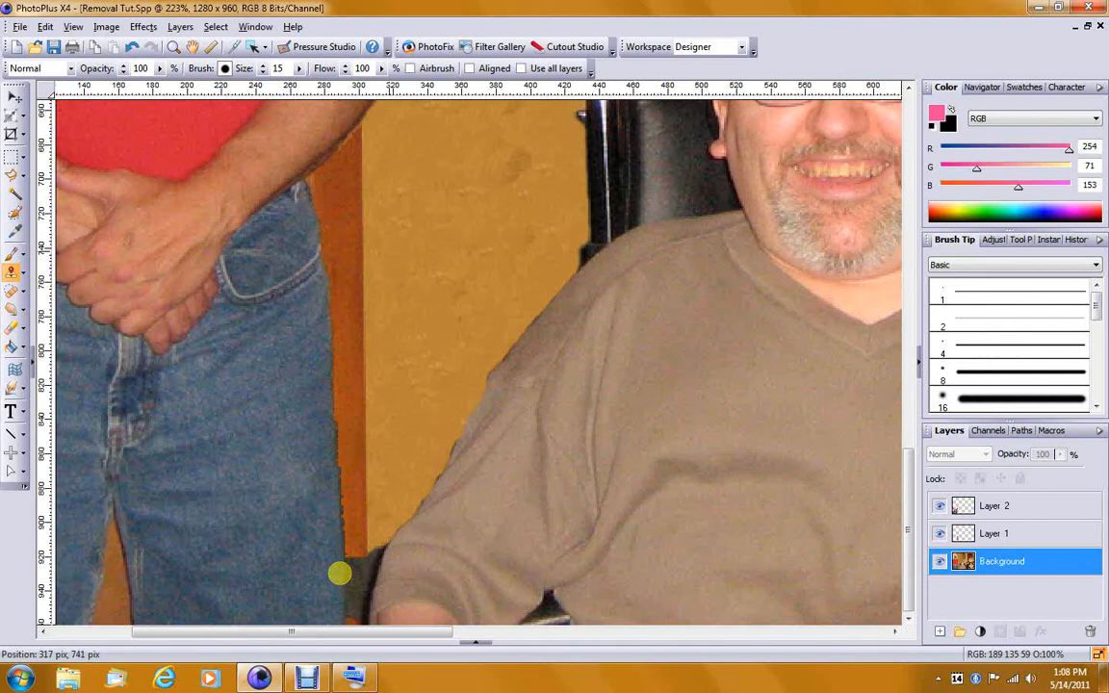
Step: Duplicate Layer 1 as Layer 1 Copy from its right-click options
right_click(1002, 562)
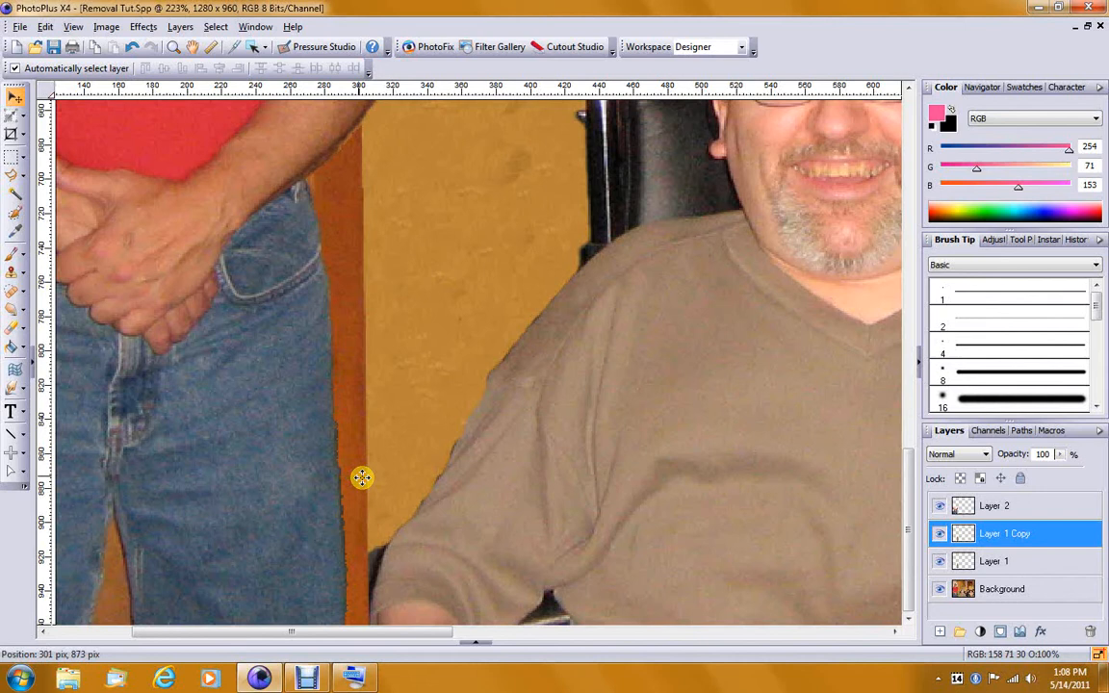
mouse_move(342, 273)
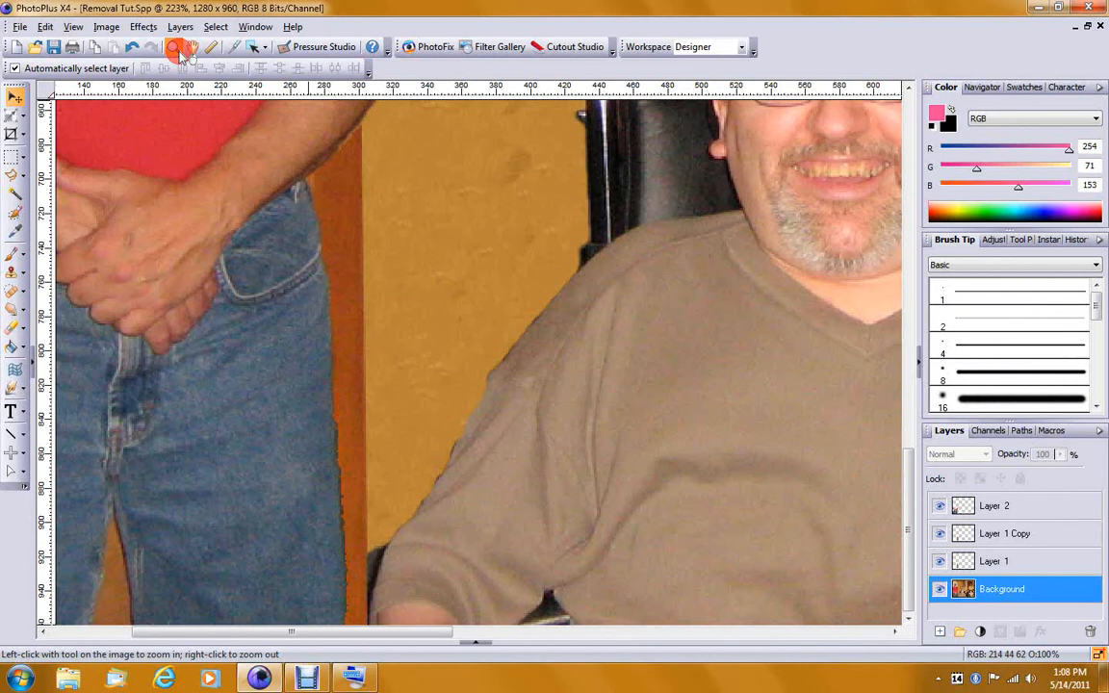
left_click(173, 46)
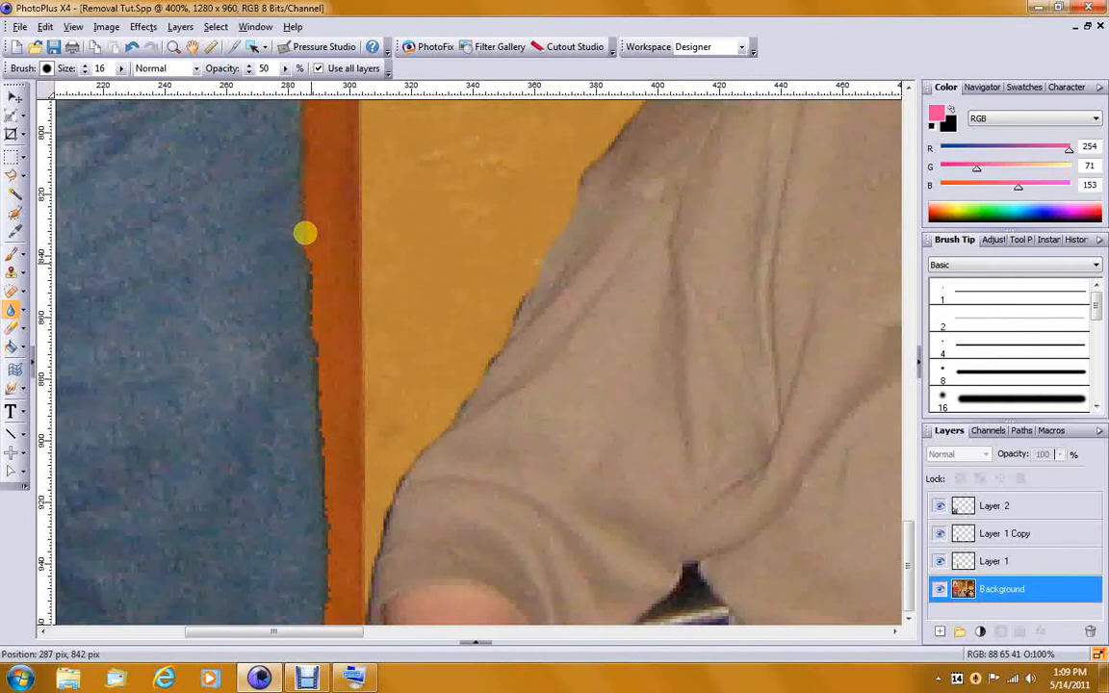
Step: Brush at 50% opacity along the jeans edge by the orange door frame at 400% zoom
left_click(994, 504)
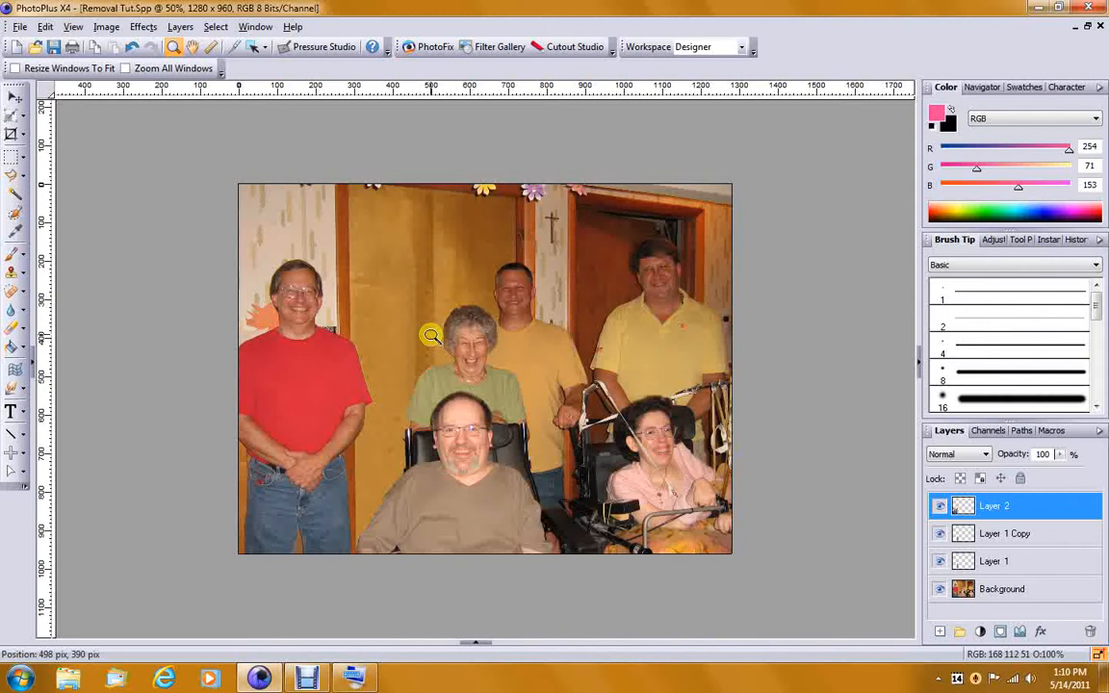
mouse_move(809, 305)
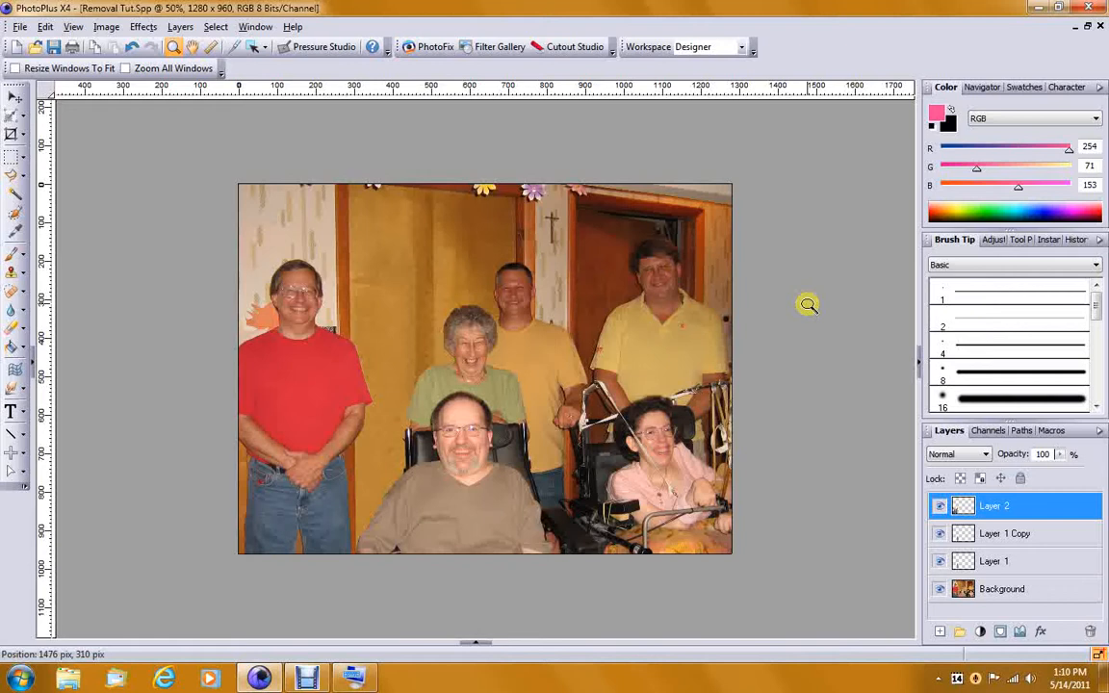